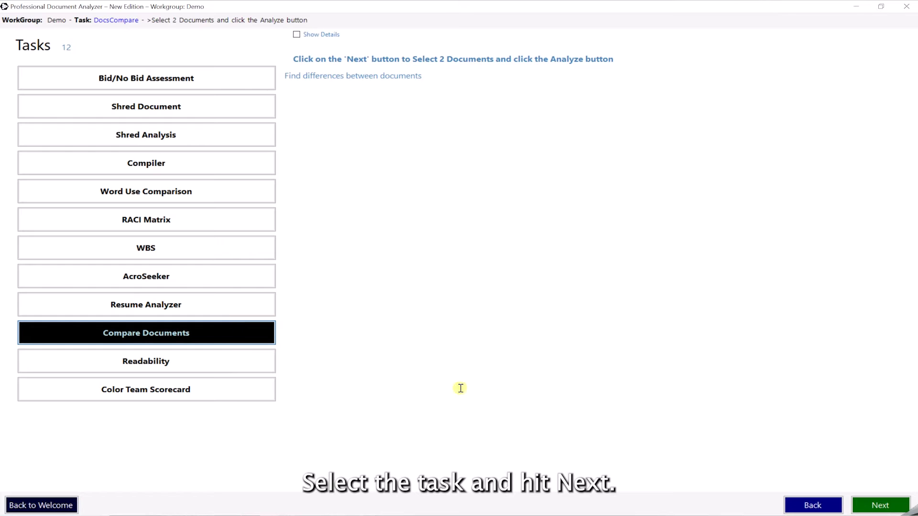
Analyze CPU RFP Final against CPU_Design_RFP_FinalDistribution from the RFP project and review the results
left_click(883, 504)
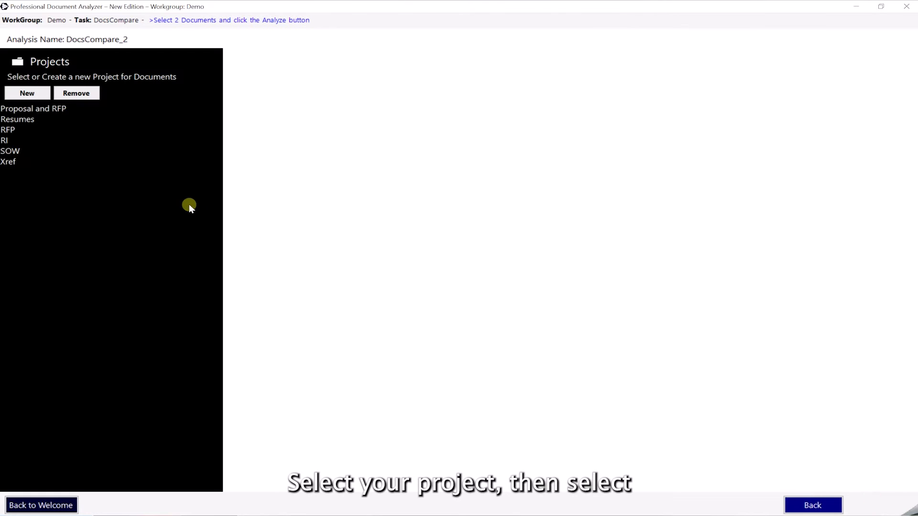
left_click(14, 130)
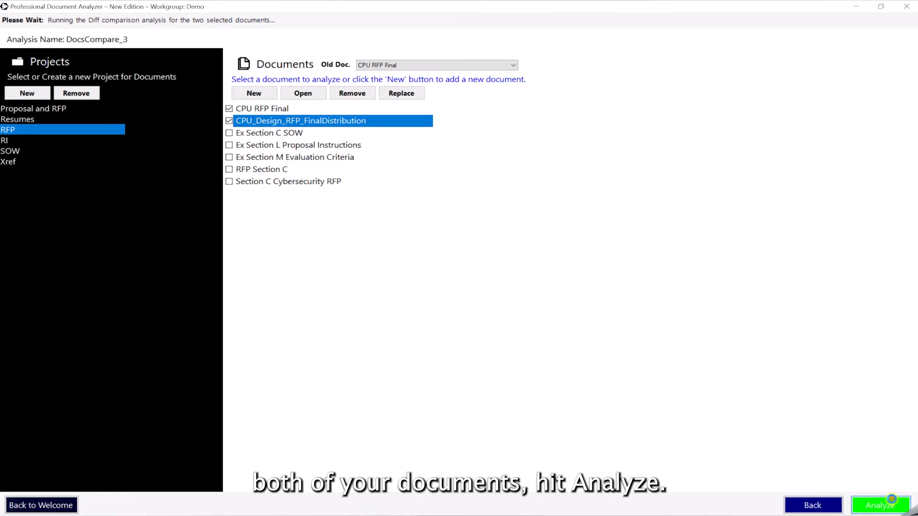
left_click(888, 505)
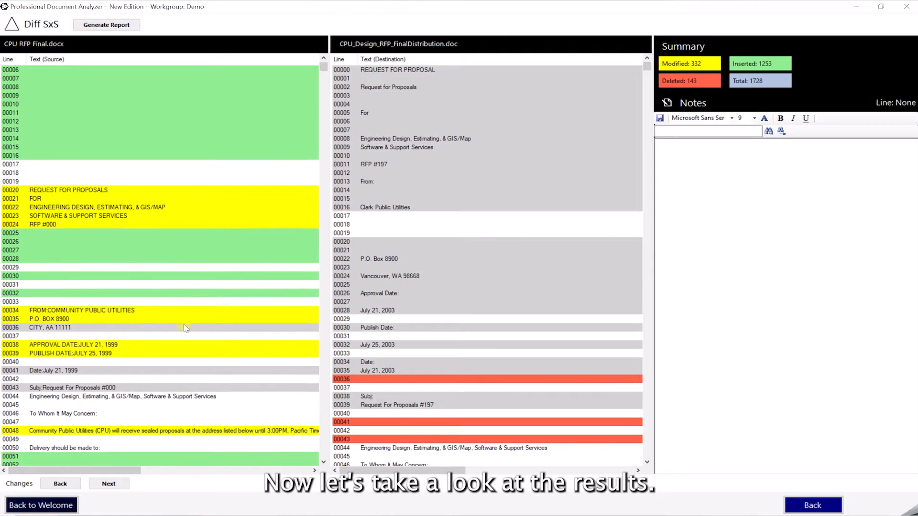
scroll("down", 3)
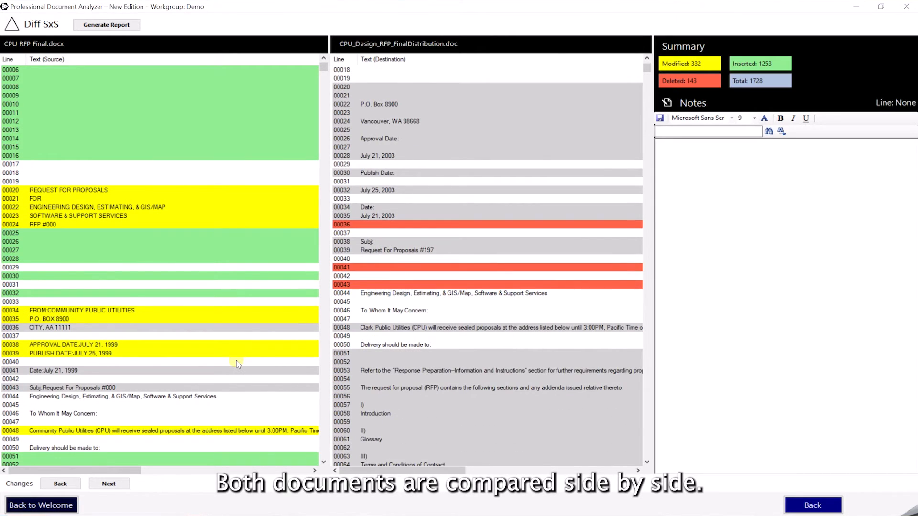